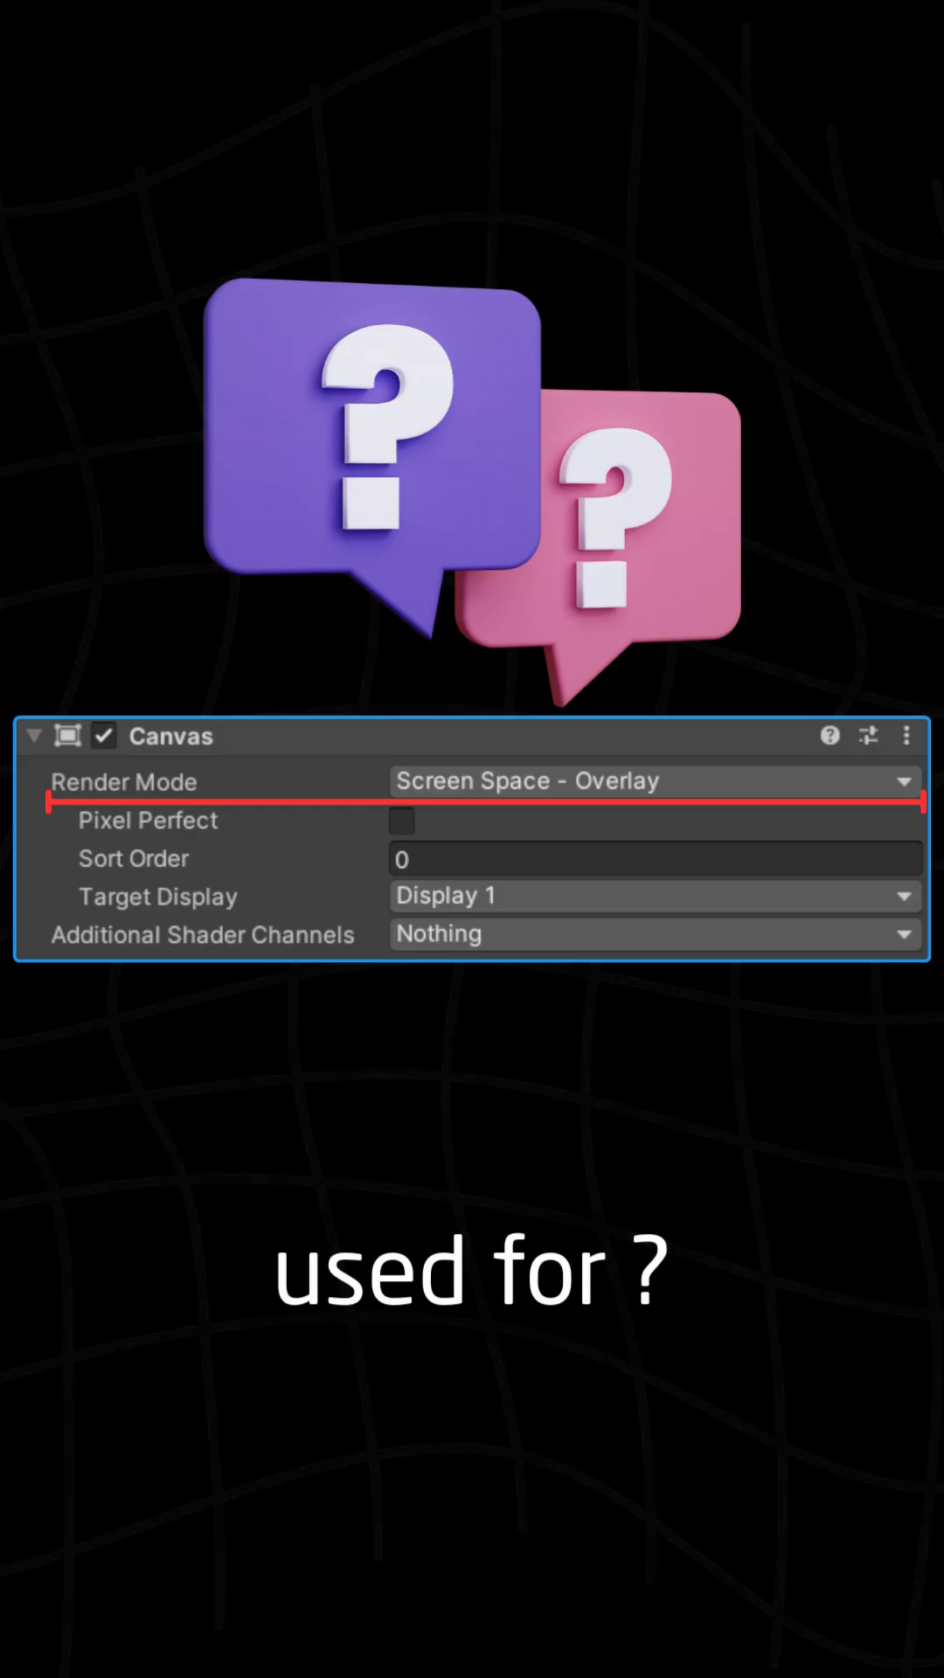
Expand the Canvas Render Mode dropdown listing Screen Space - Overlay, Screen Space - Camera and World Space.
{"action": "left_click", "coordinate": [907, 779]}
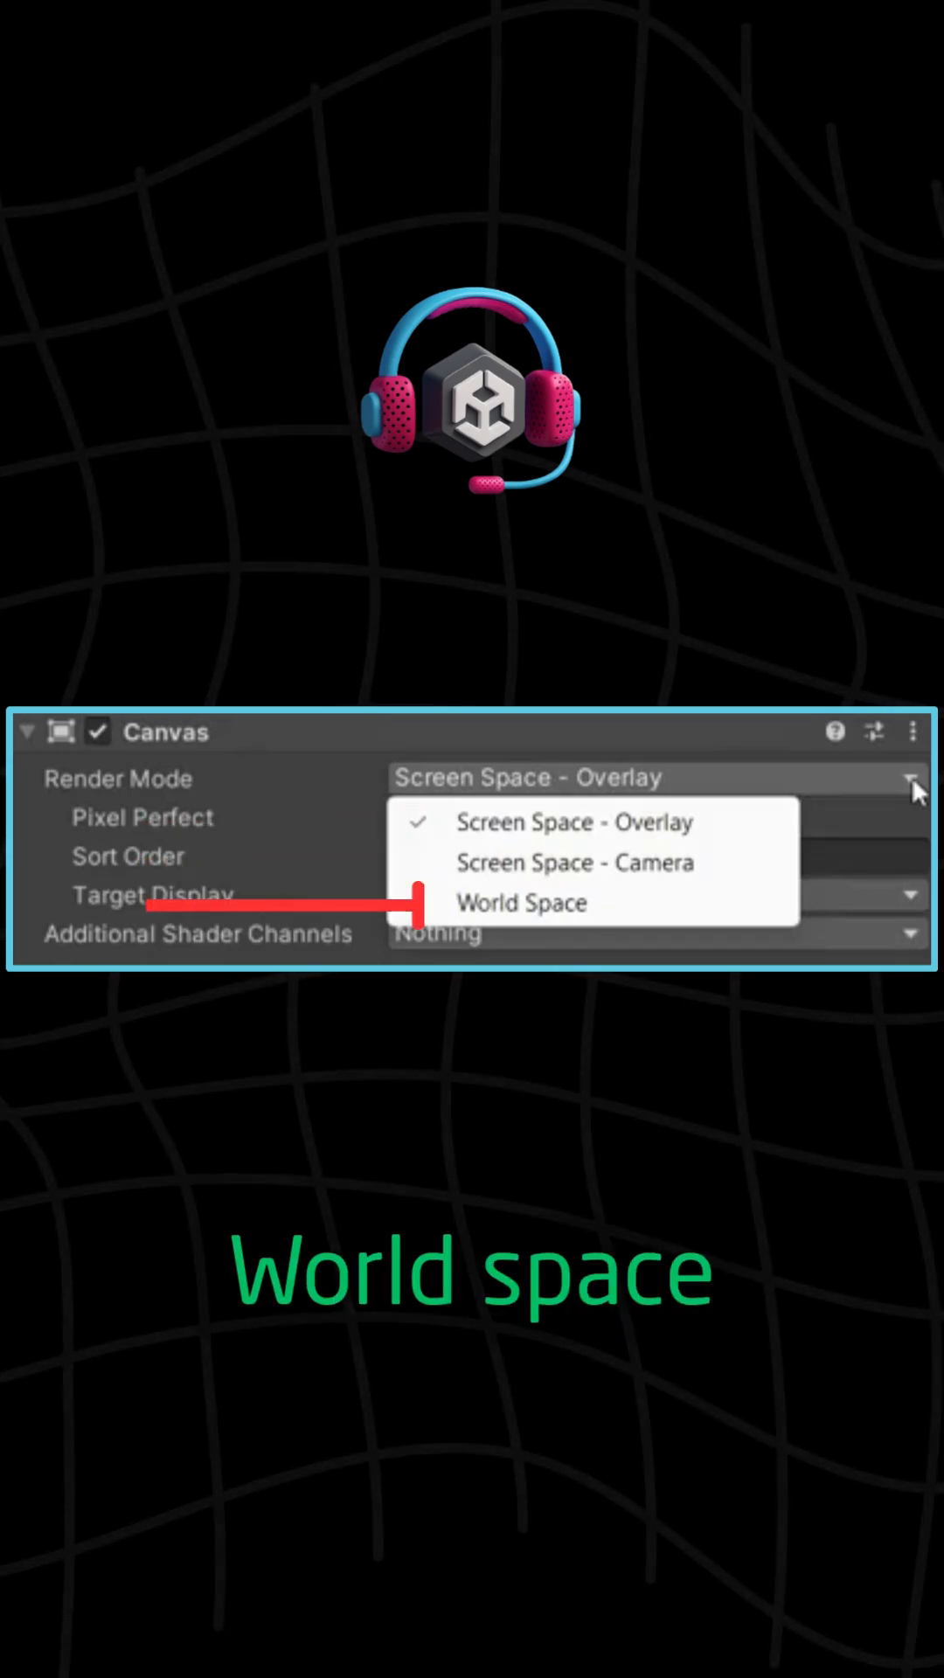
{"action": "left_click", "coordinate": [574, 823]}
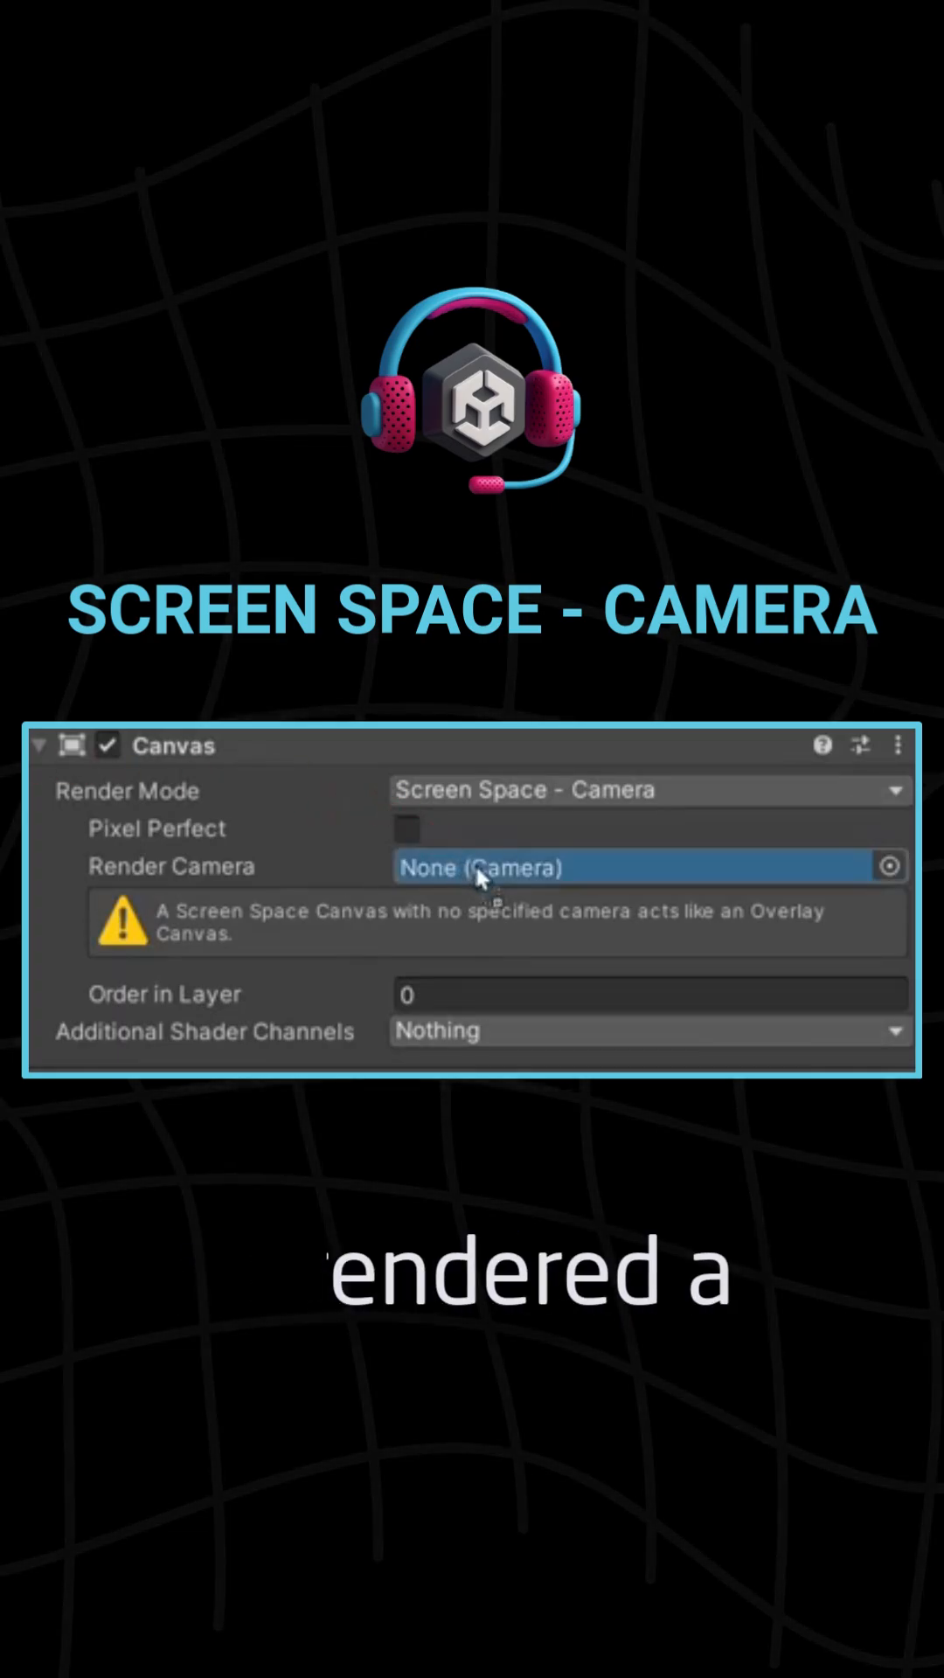
Set the Canvas Render Mode to Screen Space - Camera, leaving Render Camera unassigned.
{"action": "left_click", "coordinate": [646, 866]}
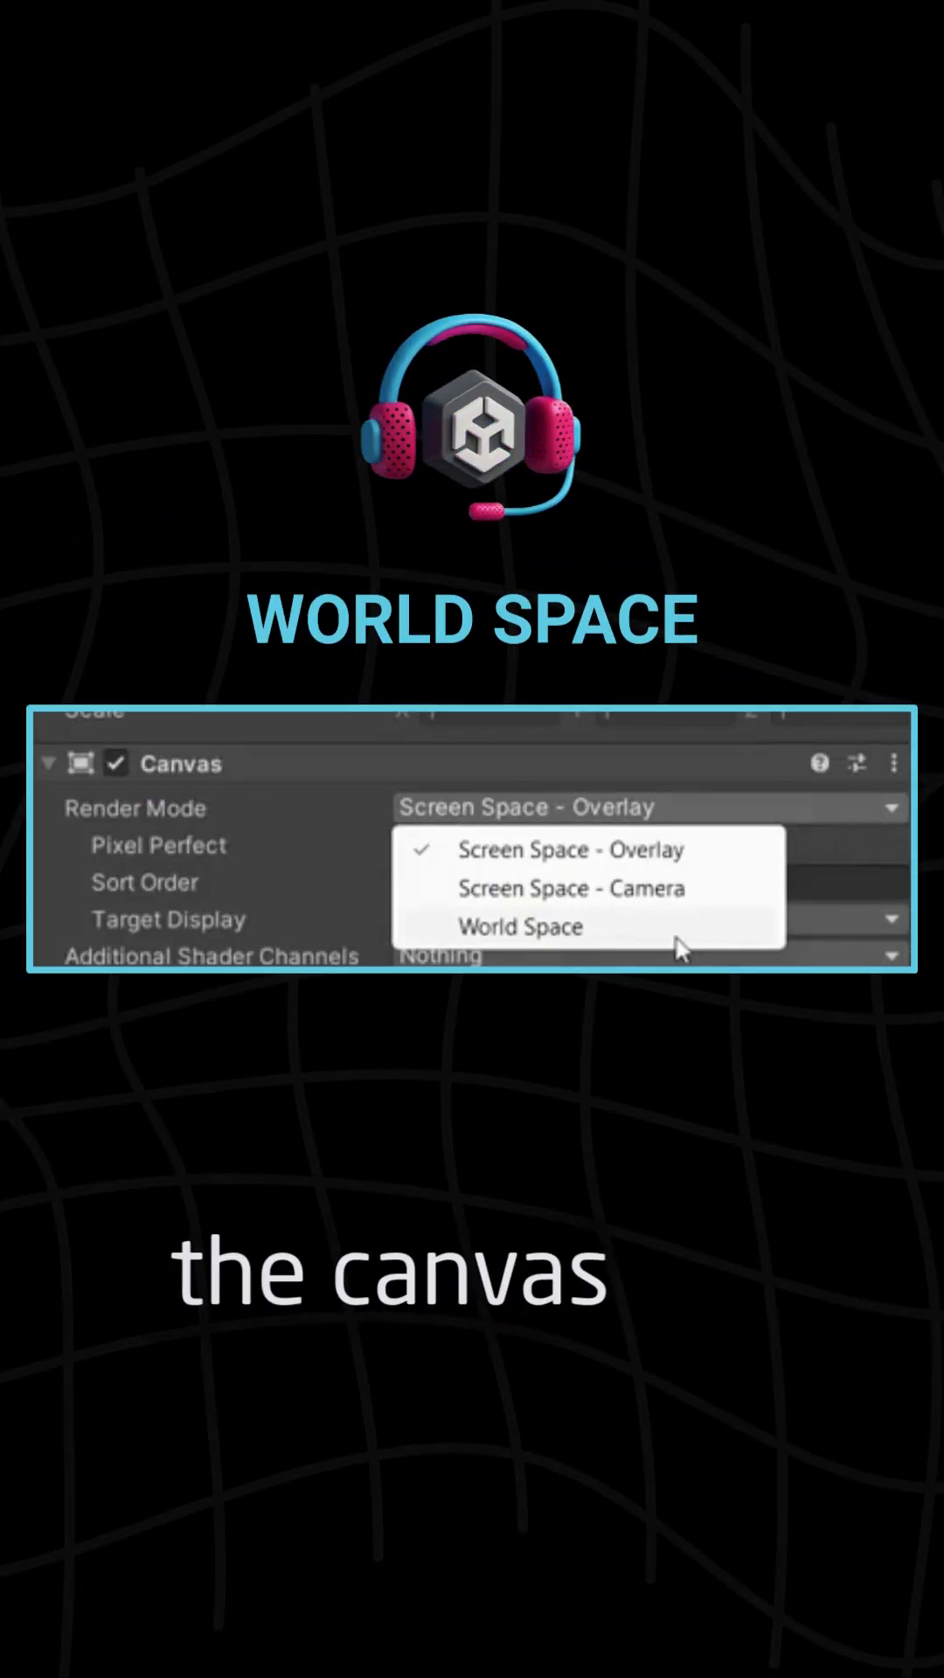
Choose World Space for the floating health-bar example, then reopen the Render Mode list.
{"action": "left_click", "coordinate": [519, 926]}
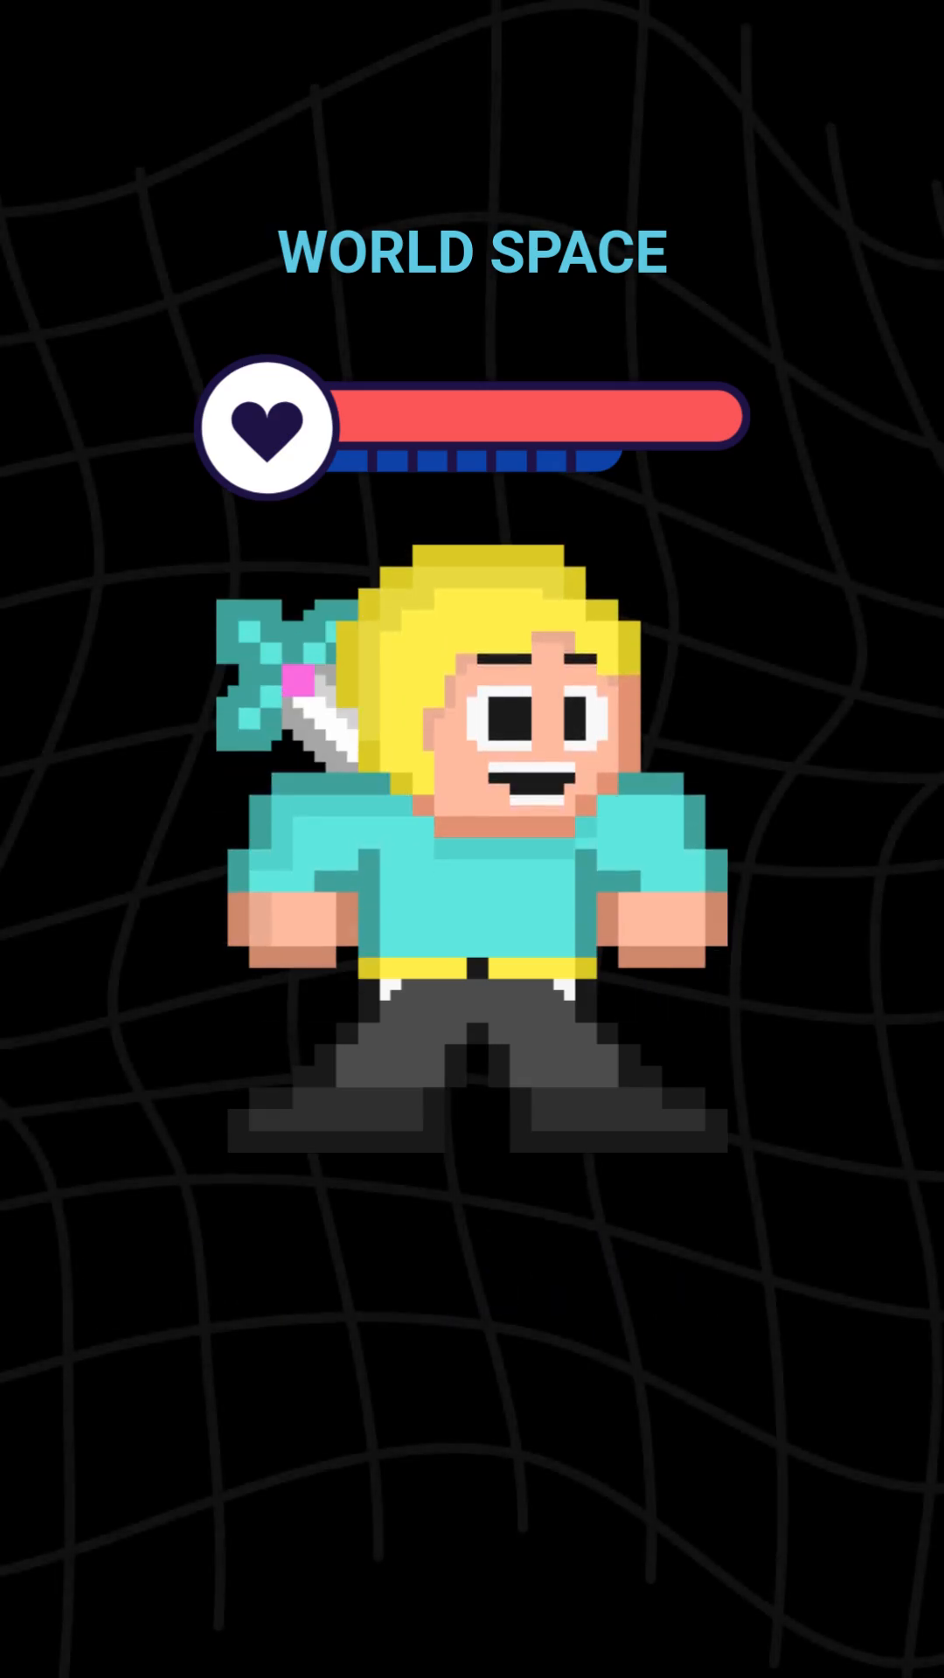
{"action": "left_click", "coordinate": [898, 778]}
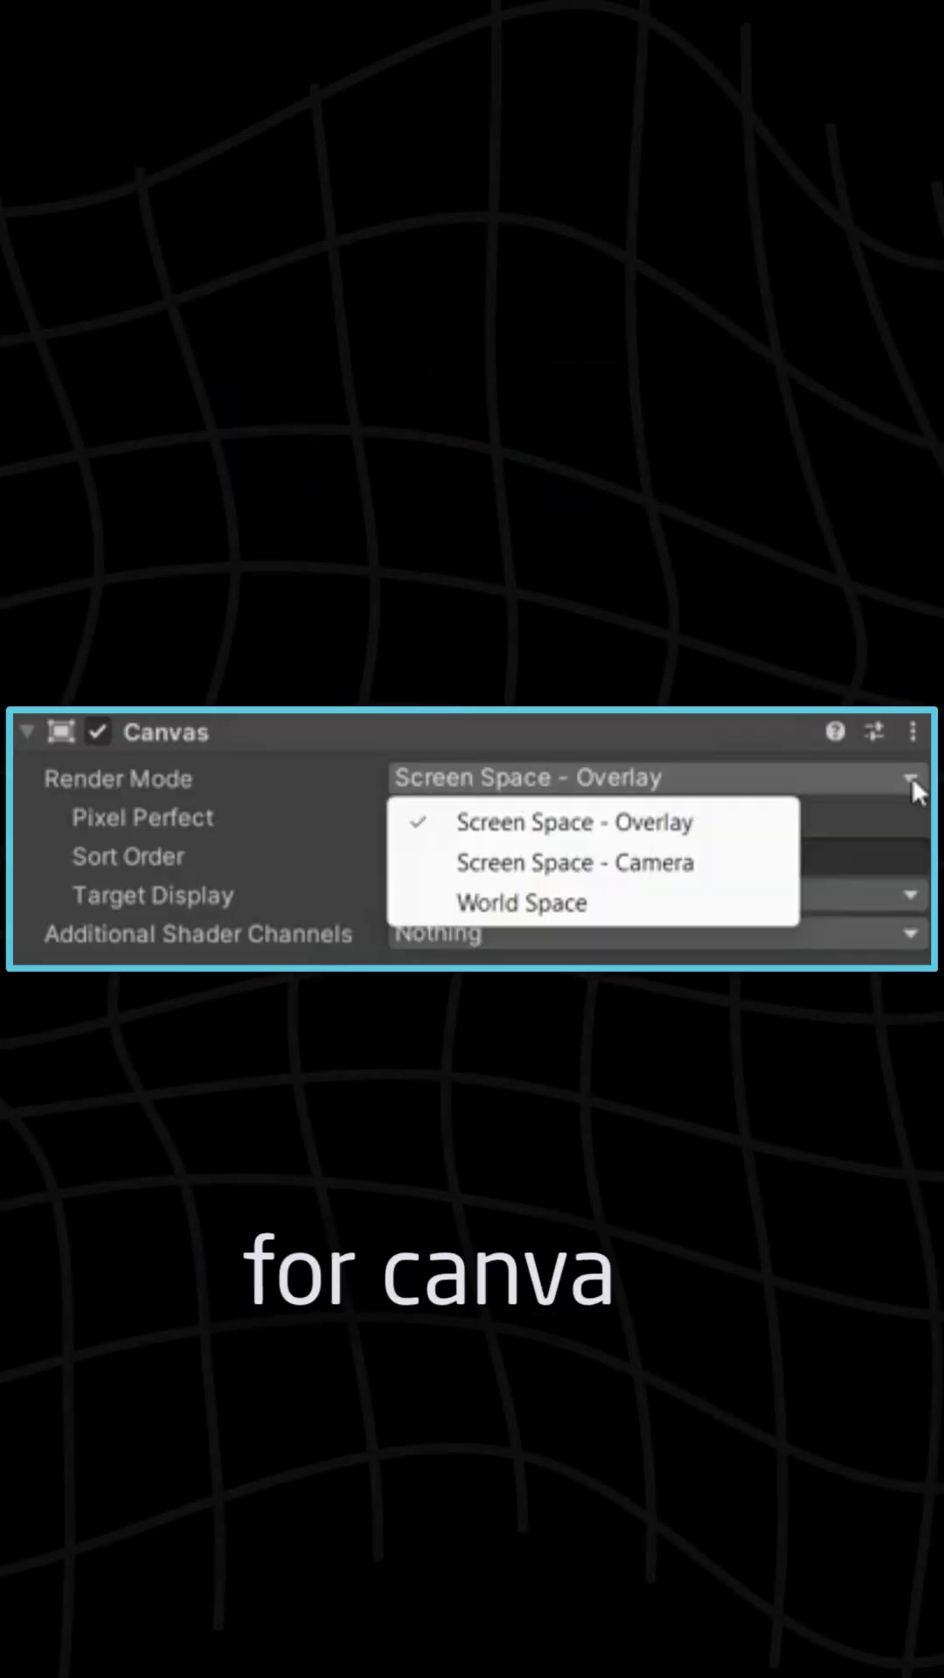